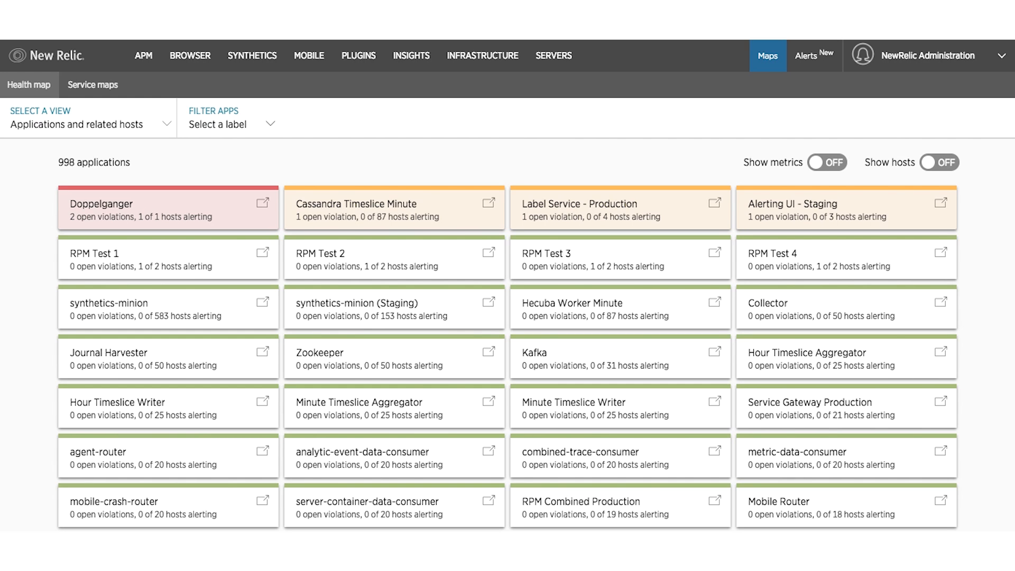
pyautogui.moveTo(704, 133)
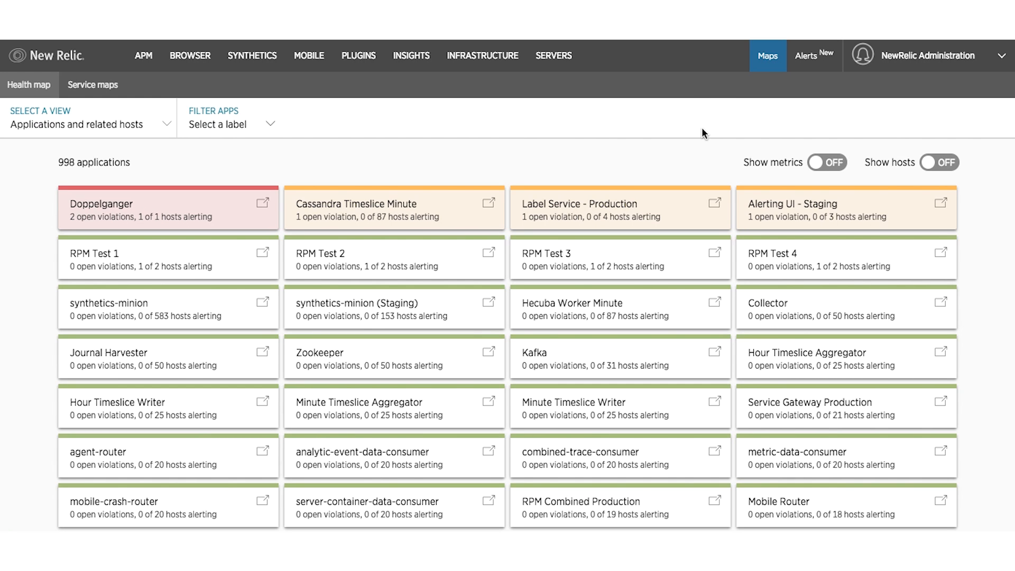
pyautogui.moveTo(761, 151)
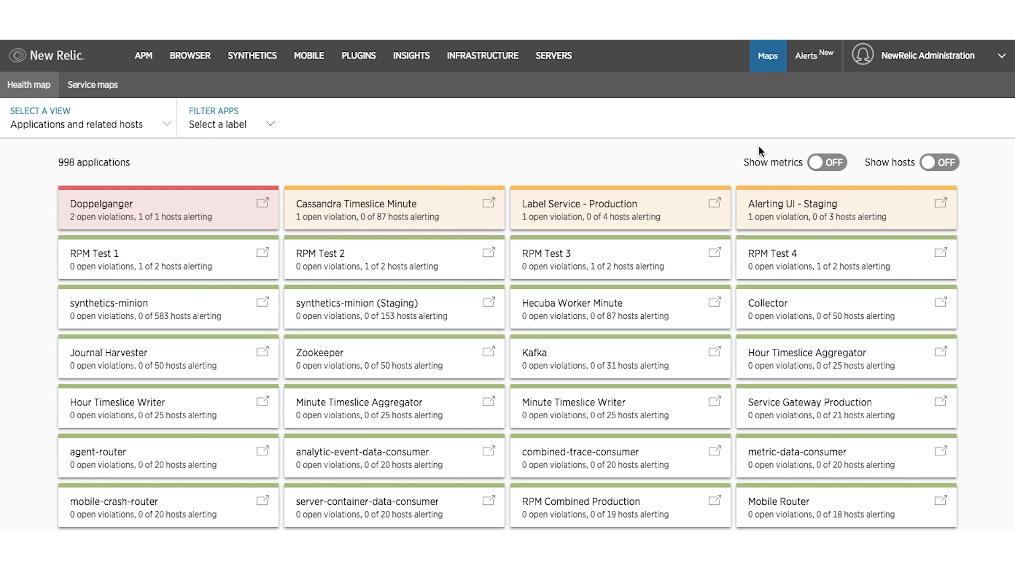
# Enable Show metrics and Show hosts so each application card lists Apdex, throughput, errors and related hosts.
pyautogui.click(827, 162)
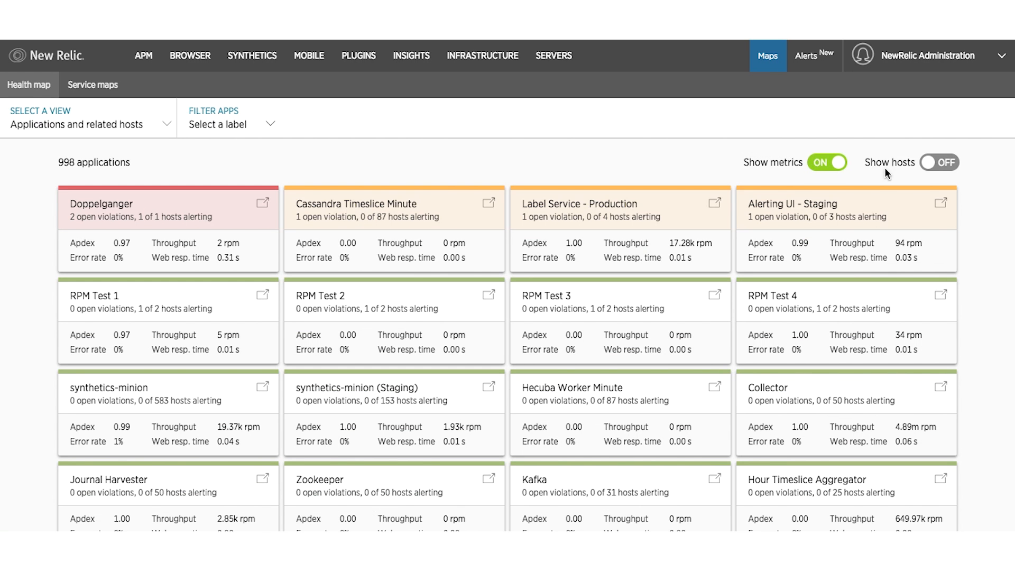
pyautogui.click(939, 163)
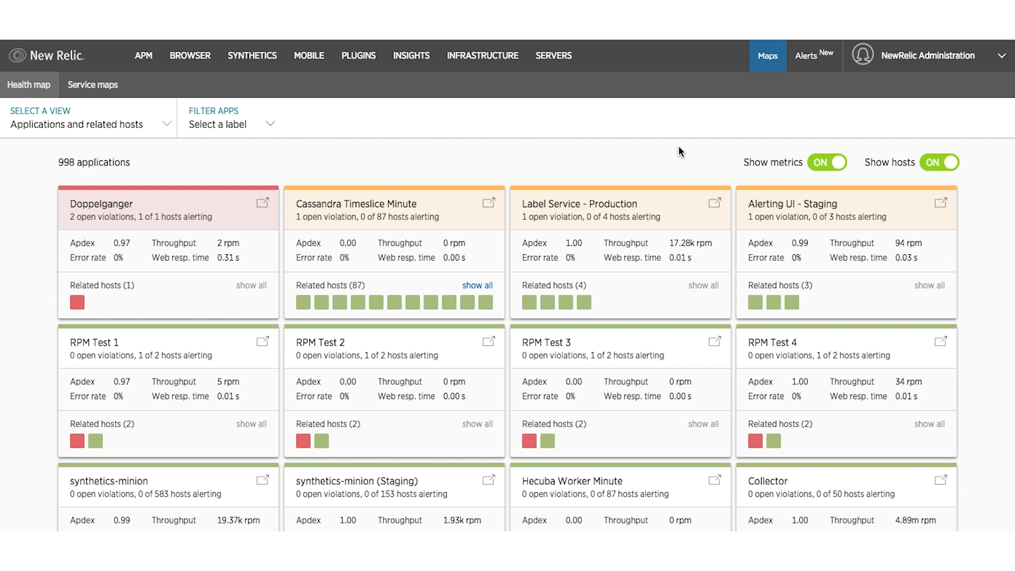
pyautogui.moveTo(307, 161)
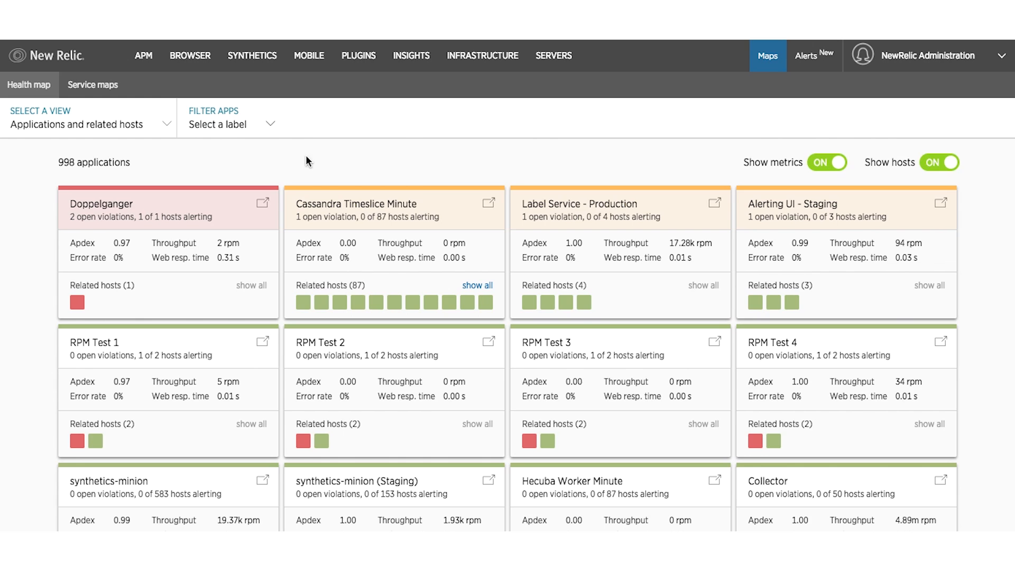
pyautogui.moveTo(38, 259)
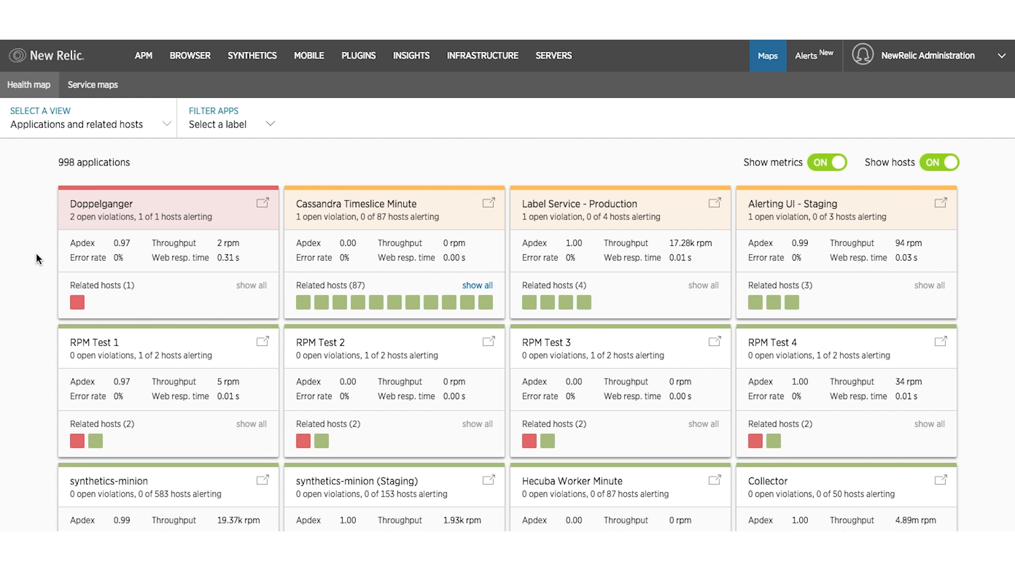
pyautogui.moveTo(64, 292)
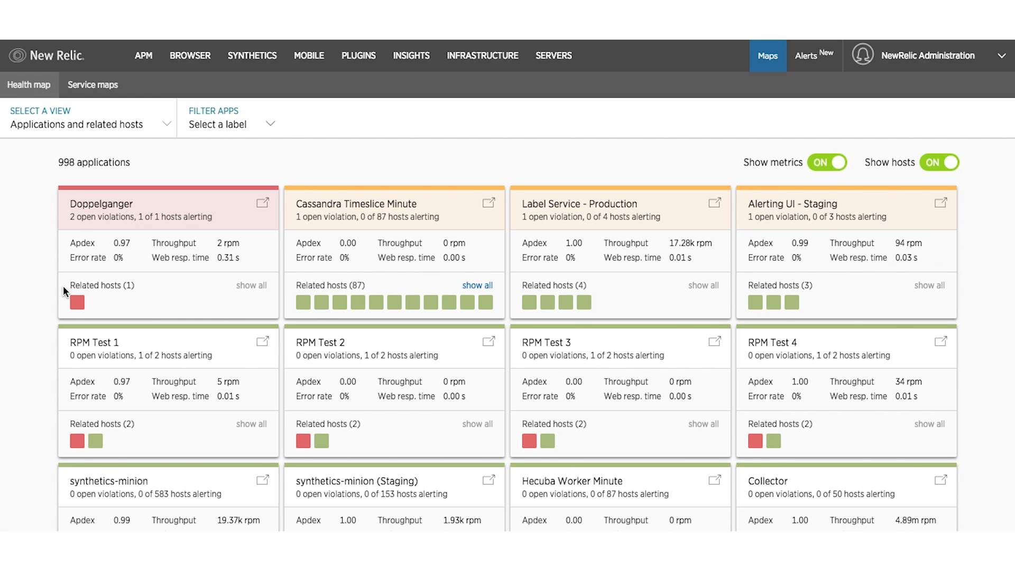
pyautogui.moveTo(37, 272)
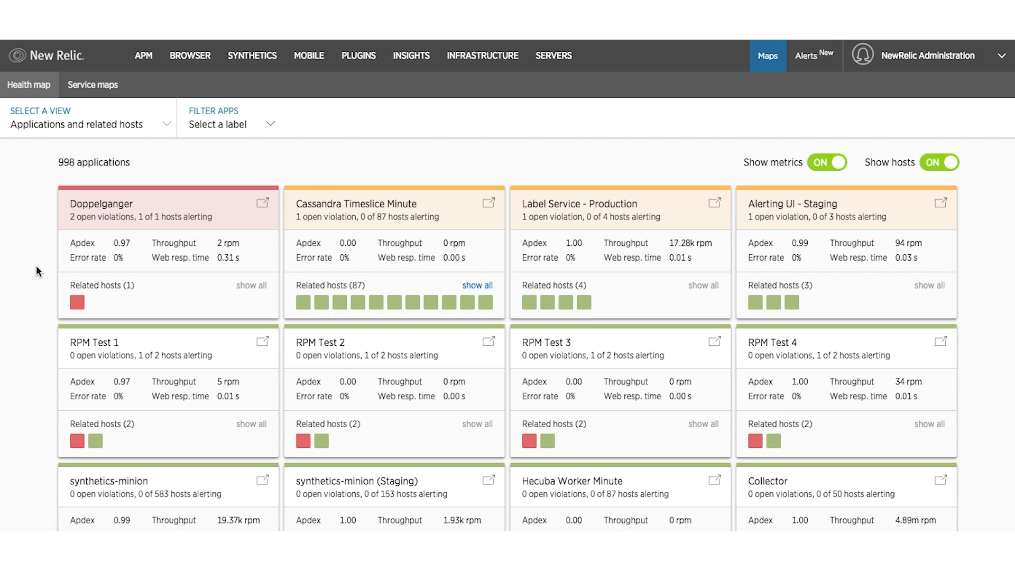
pyautogui.moveTo(39, 222)
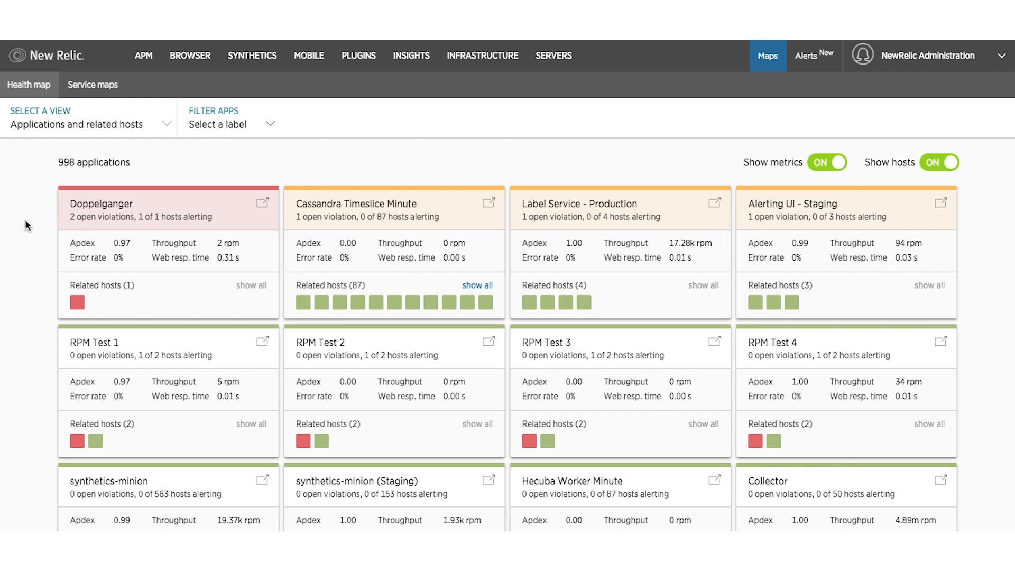
# Switch the view to Hosts and related applications, then drill into chi-staging-test-2.newrelic.com in Infrastructure.
pyautogui.click(88, 120)
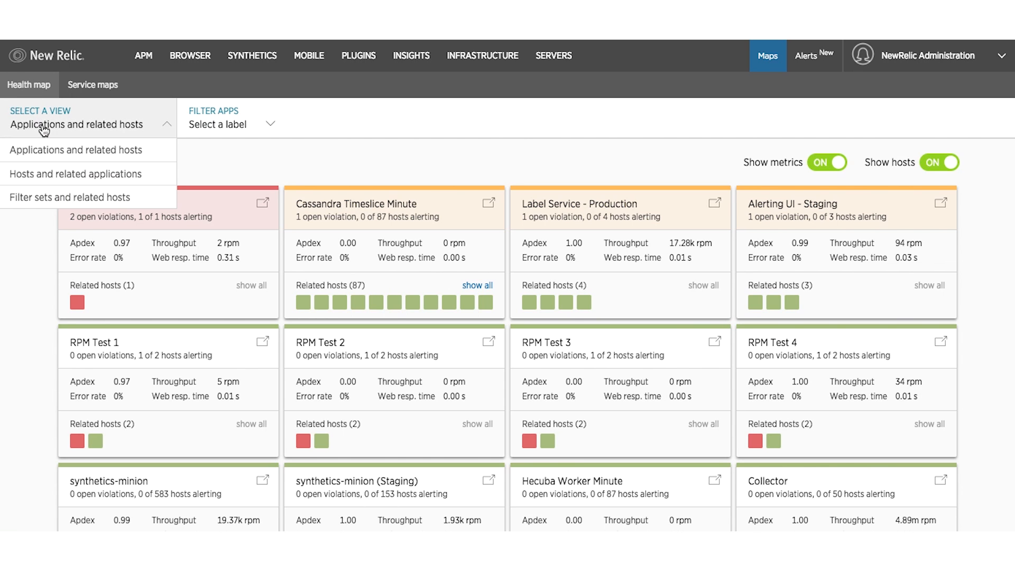
pyautogui.click(74, 174)
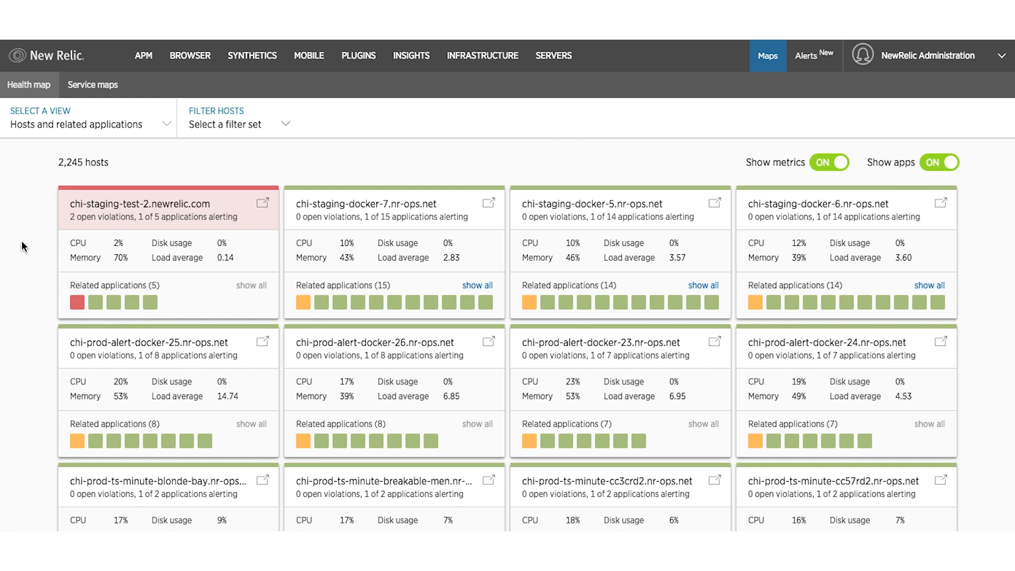
pyautogui.click(482, 55)
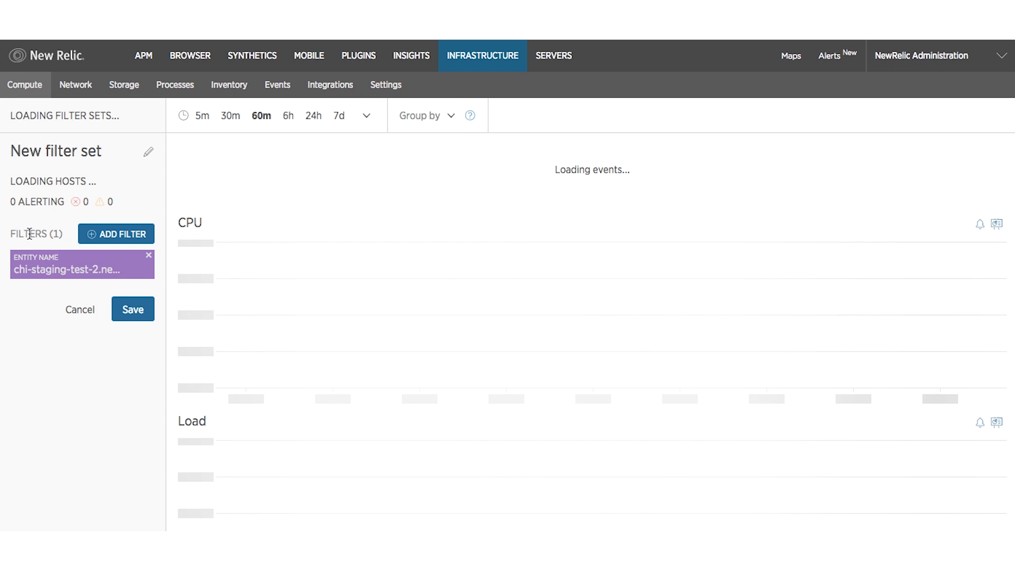